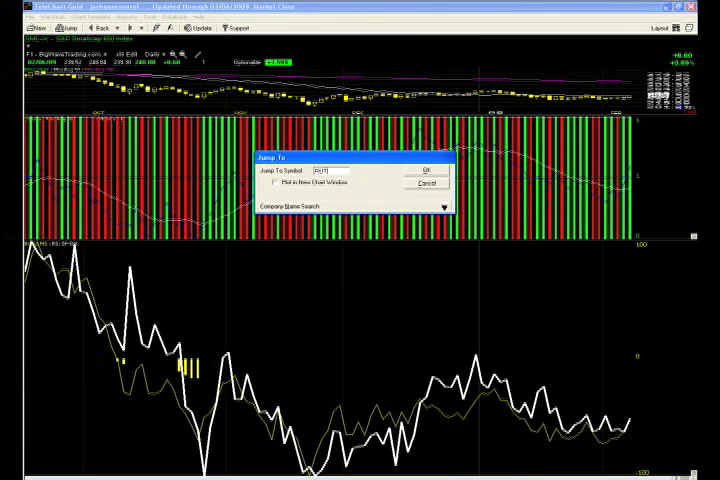
- Load the Russell 2000 (RUT) index chart through Jump To
{"action": "left_click", "coordinate": [425, 168]}
{"action": "type", "text": "NYSE"}
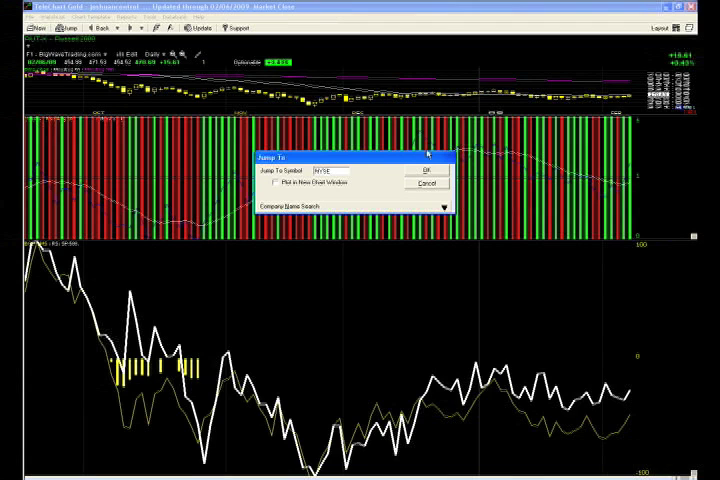
- Confirm the NYSE jump to display the NYSE Composite Index chart
{"action": "left_click", "coordinate": [424, 170]}
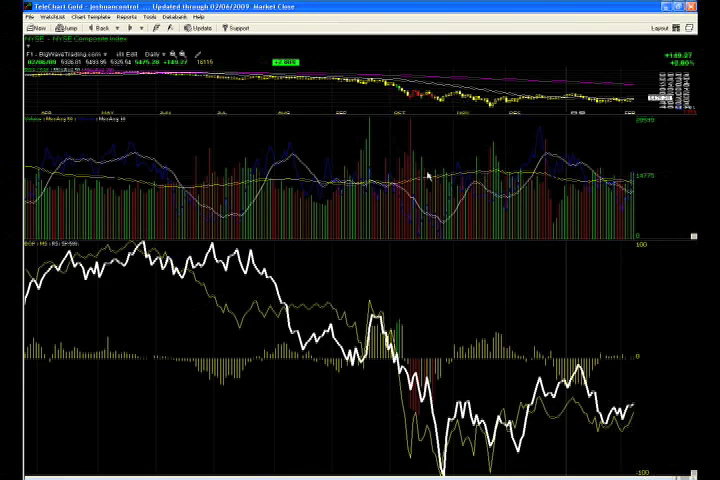
- Jump to the World Silver Index chart in place of the NYSE Composite
{"action": "left_click", "coordinate": [48, 27]}
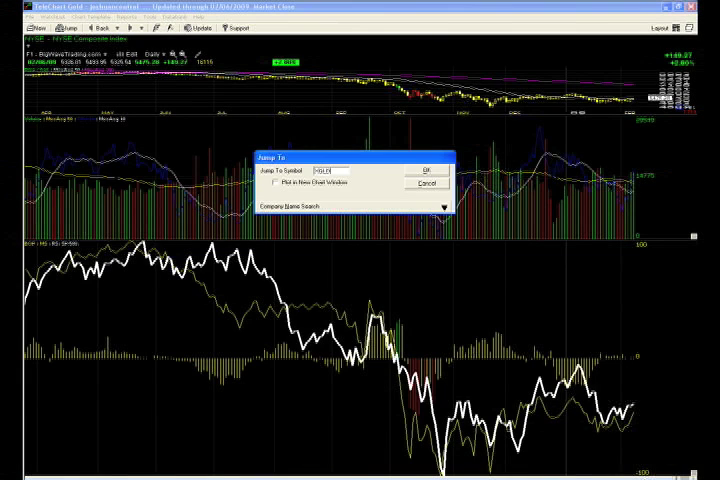
{"action": "left_click", "coordinate": [424, 168]}
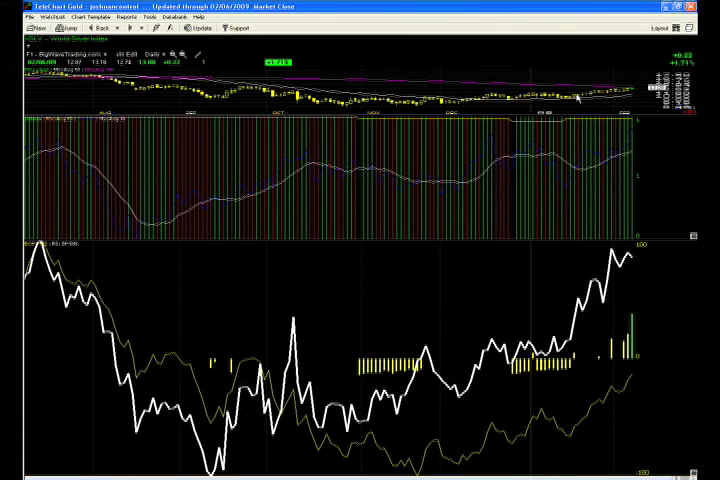
{"action": "mouse_move", "coordinate": [480, 103]}
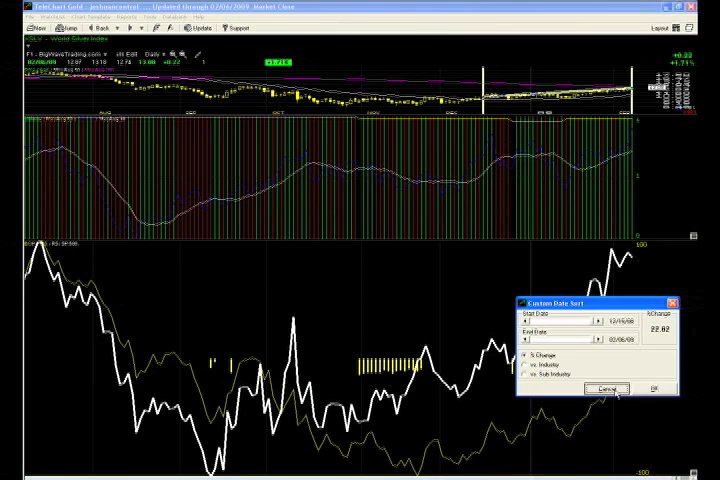
- Cancel the Custom Date Sort showing the silver index's 22.82% change
{"action": "left_click", "coordinate": [607, 389]}
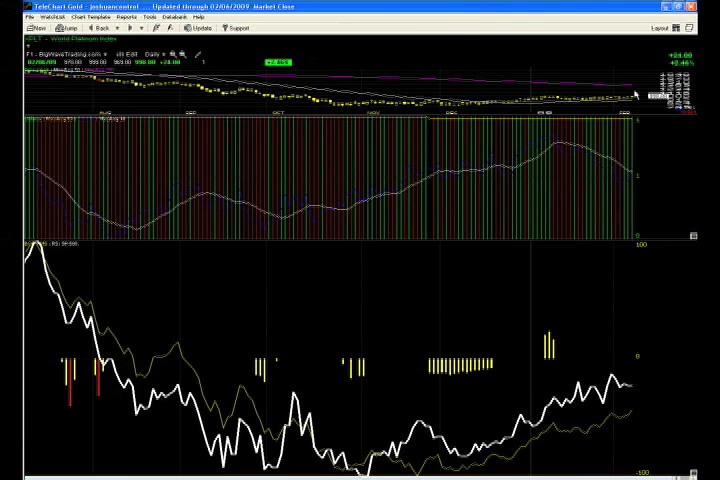
{"action": "mouse_move", "coordinate": [520, 103]}
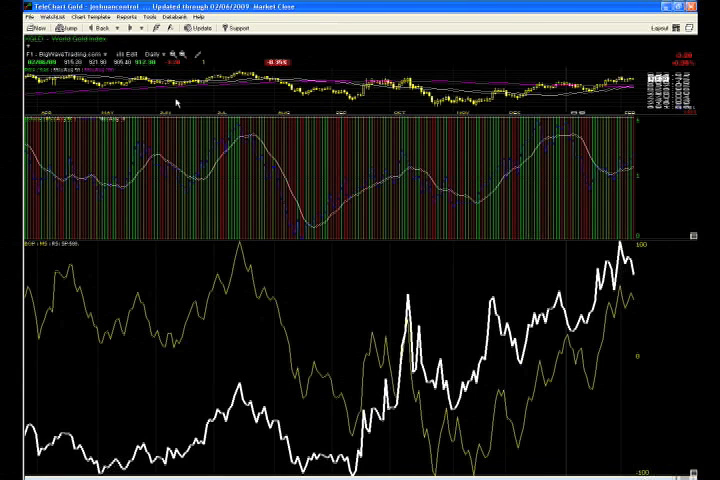
{"action": "mouse_move", "coordinate": [403, 116]}
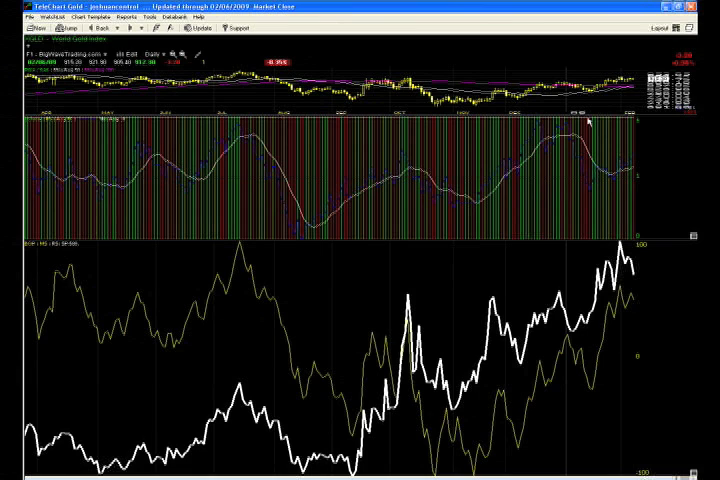
{"action": "mouse_move", "coordinate": [586, 123]}
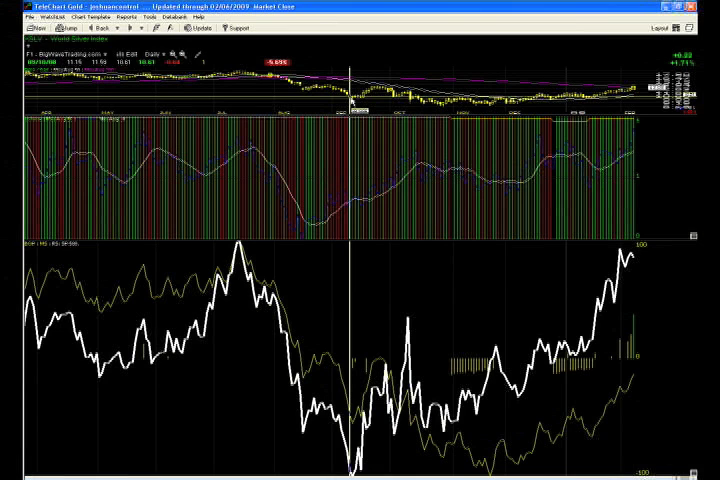
- Return to the World Gold Index chart after viewing the World Silver Index
{"action": "left_click", "coordinate": [63, 28]}
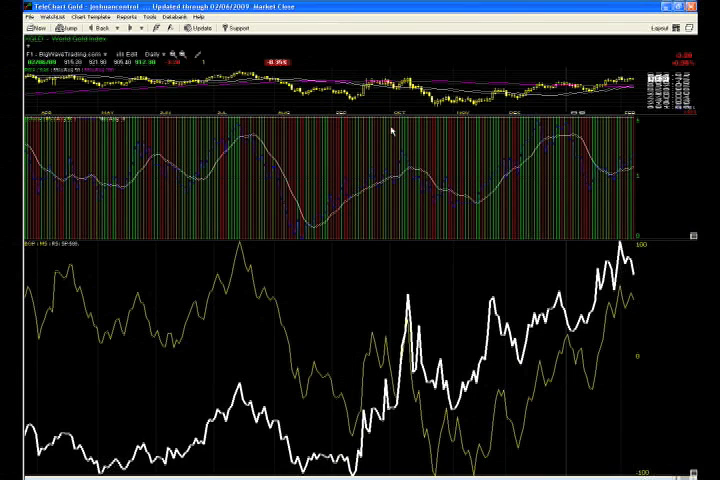
{"action": "mouse_move", "coordinate": [445, 142]}
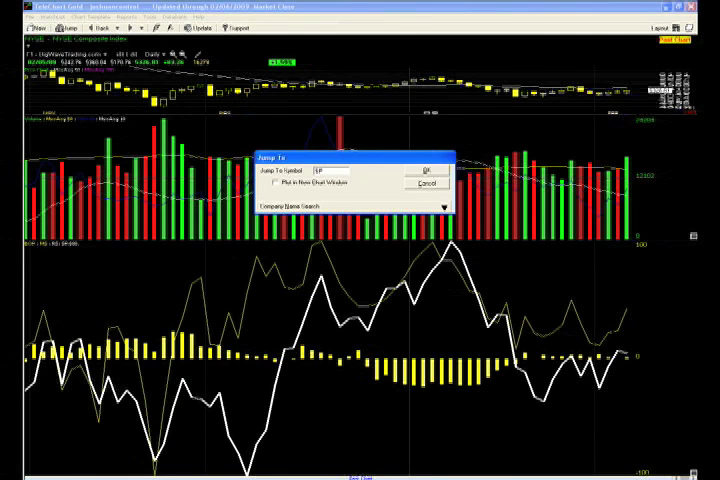
- Load the Nasdaq Composite Index chart, then go back to the NYSE Composite
{"action": "left_click", "coordinate": [426, 169]}
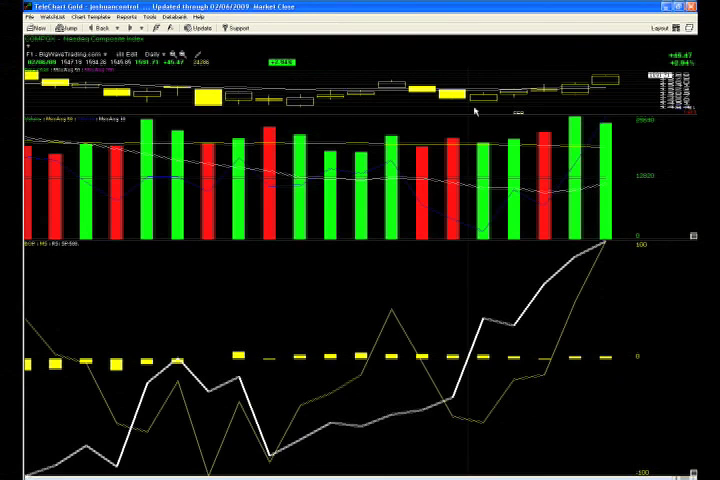
{"action": "left_click", "coordinate": [63, 28]}
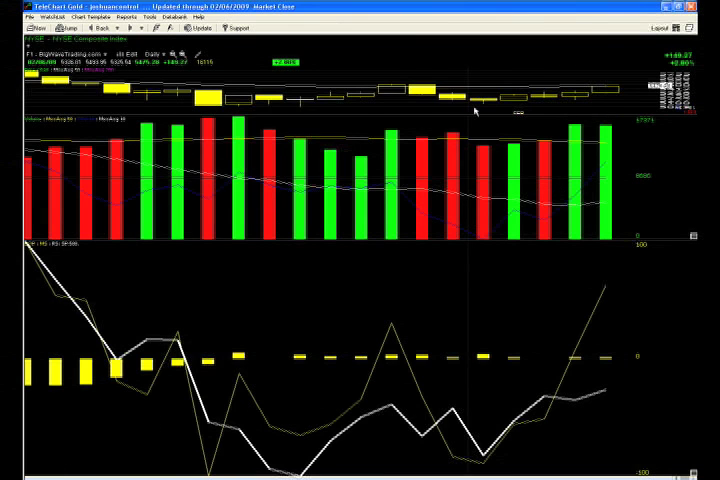
{"action": "left_click", "coordinate": [42, 28]}
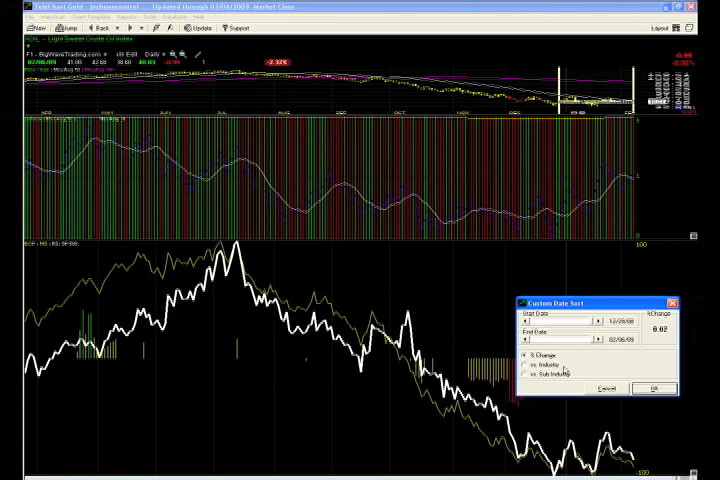
{"action": "mouse_move", "coordinate": [615, 362]}
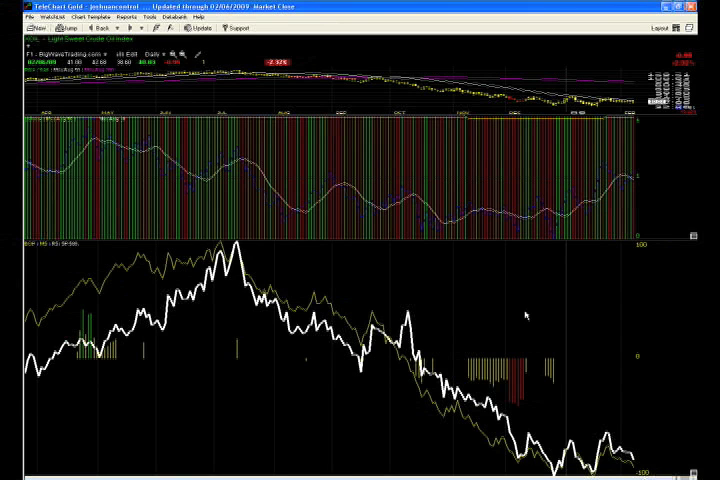
- Search company names for 'LEAN HOGS', find no matches, and cancel the lookup
{"action": "left_click", "coordinate": [57, 28]}
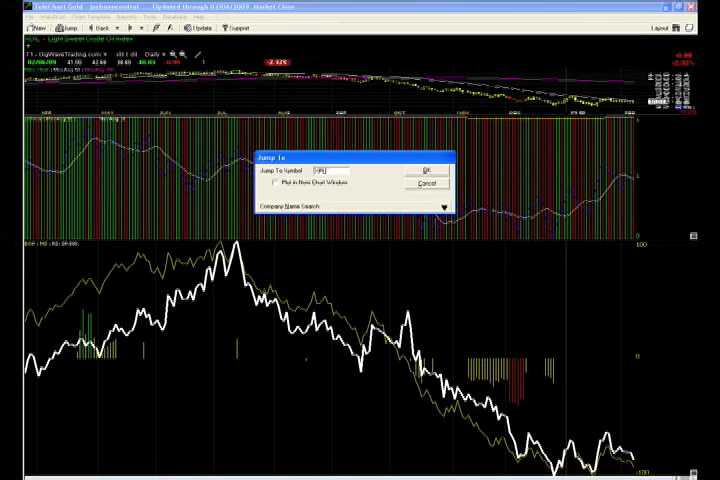
{"action": "left_click", "coordinate": [424, 168]}
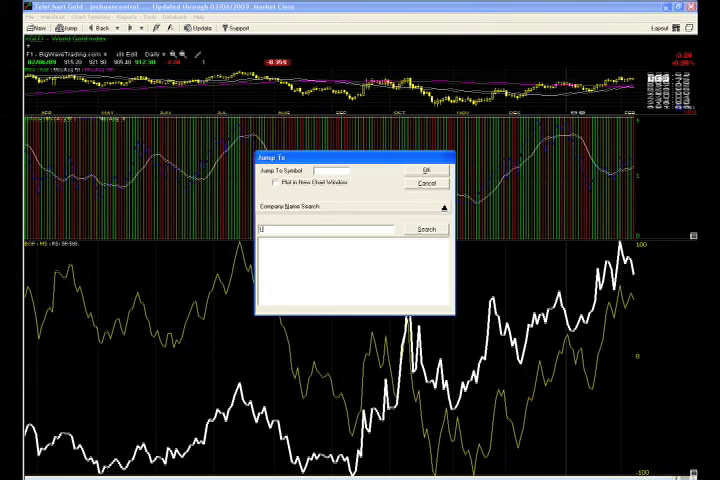
{"action": "type", "text": "LEAN HOGS"}
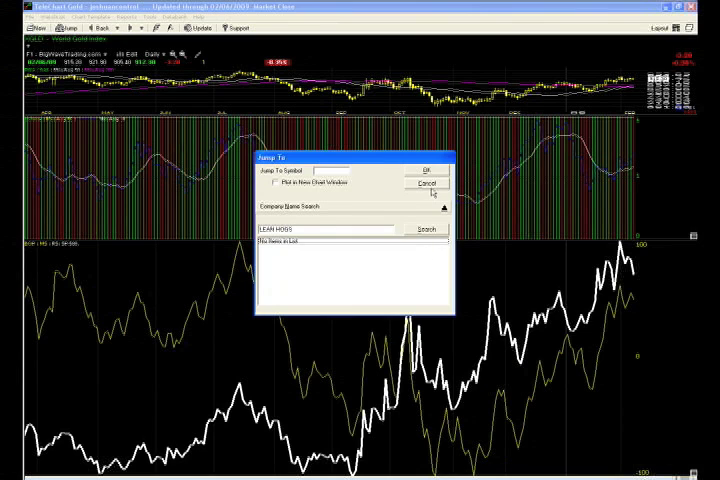
{"action": "left_click", "coordinate": [426, 183]}
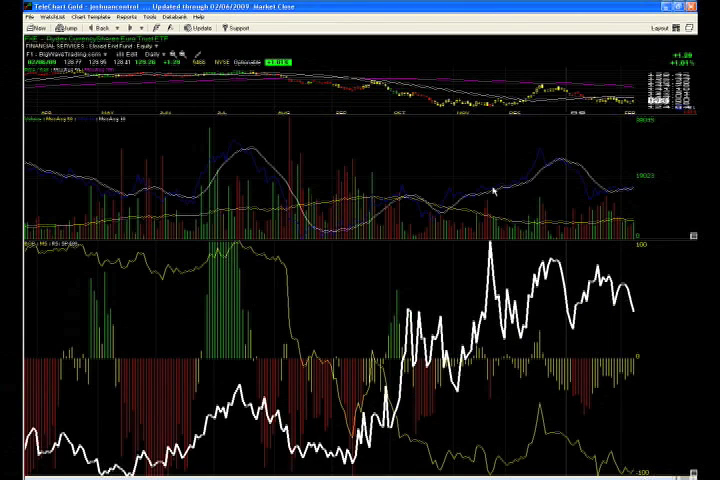
- Page past the ProShares UltraShort 20+ Year Treasury ETF to the U.S. Dollar Index
{"action": "left_click", "coordinate": [40, 27]}
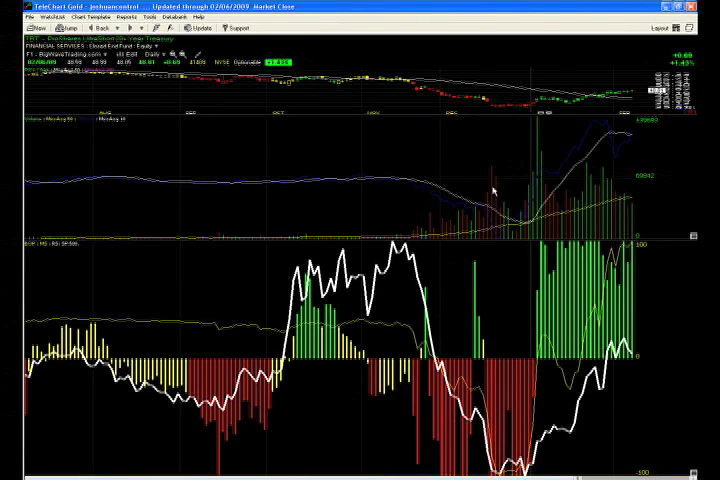
{"action": "left_click", "coordinate": [65, 27]}
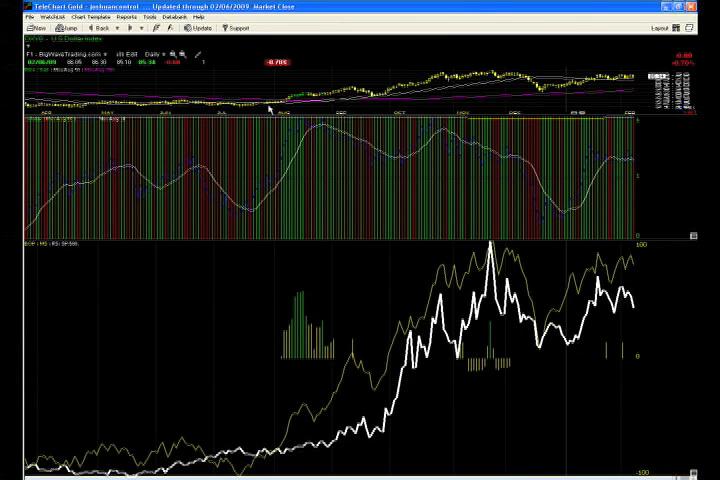
- Drag across the U.S. Dollar Index price chart and start a new symbol jump
{"action": "left_click_drag", "start_coordinate": [267, 110], "coordinate": [635, 80]}
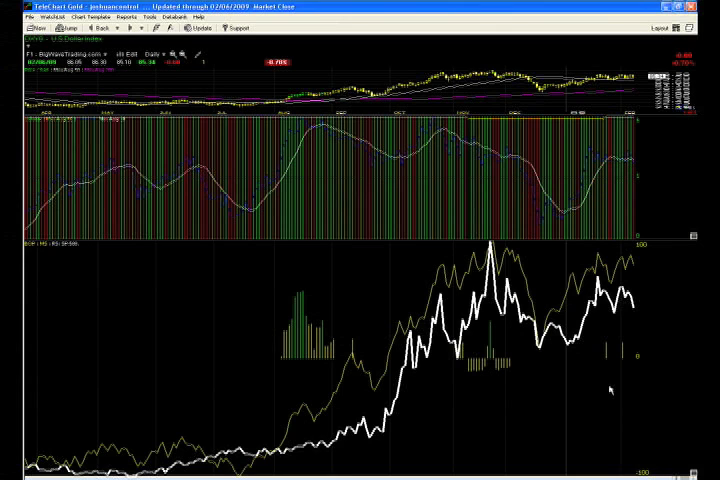
{"action": "left_click", "coordinate": [42, 27]}
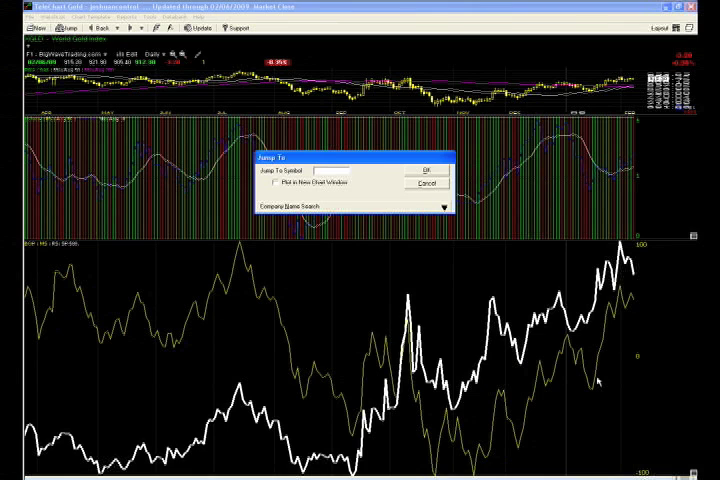
- Enter 'H' as the silver index symbol to reach the World Silver Index chart
{"action": "type", "text": "H"}
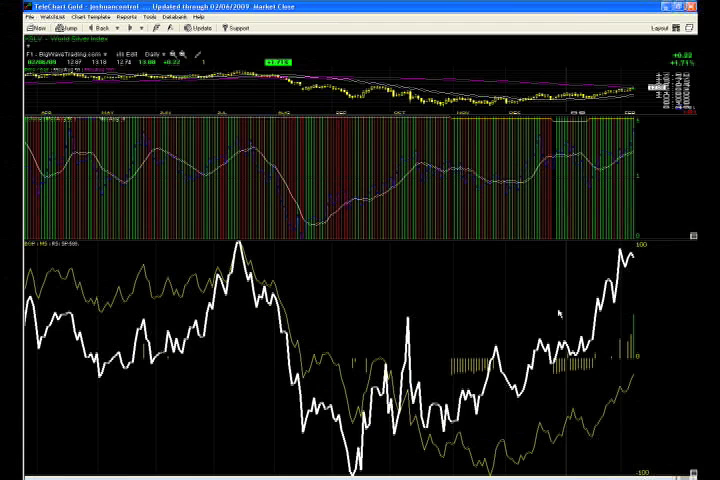
{"action": "mouse_move", "coordinate": [535, 100]}
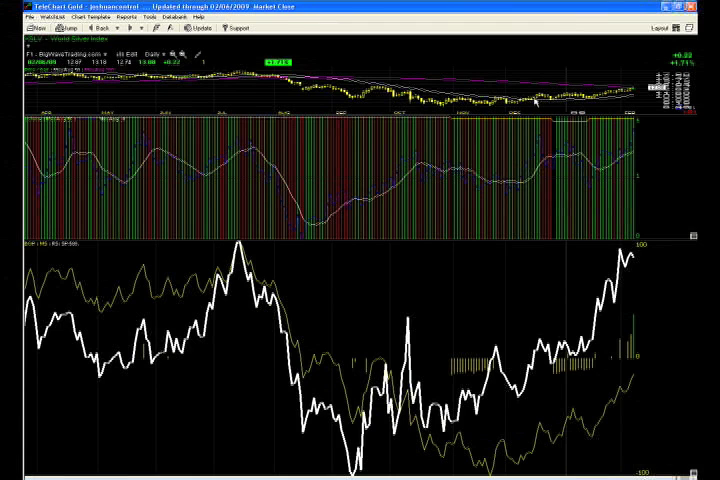